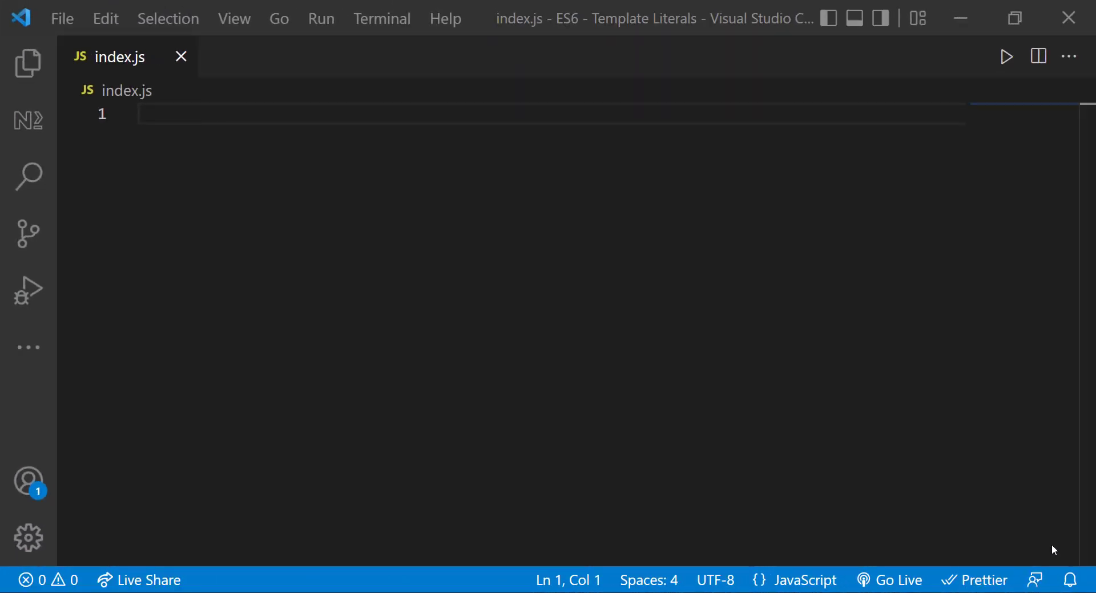
pyautogui.moveTo(492, 267)
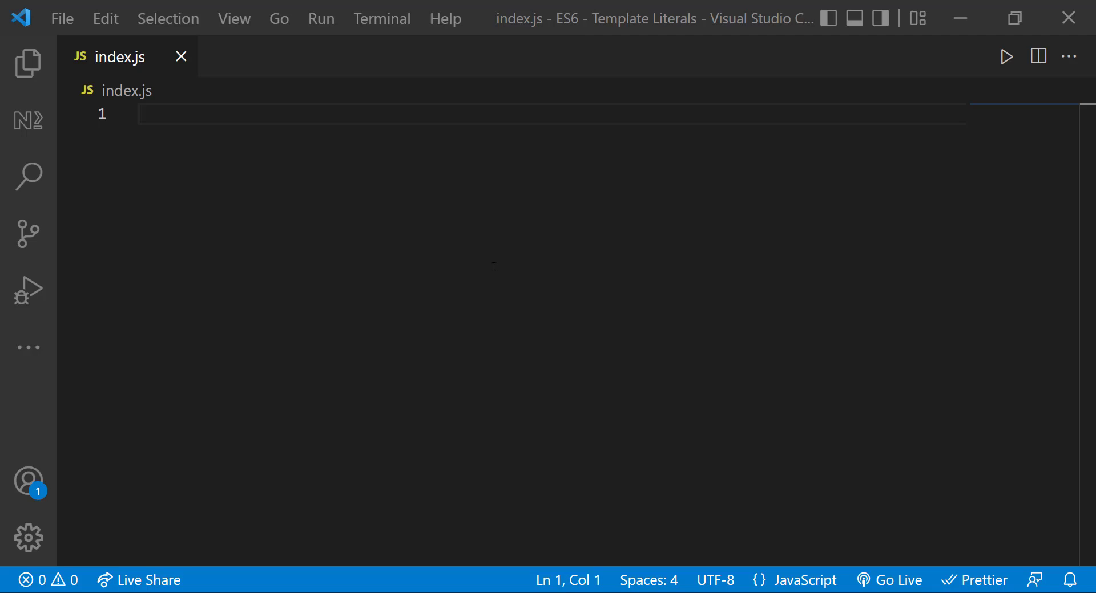
# - Set username to "Sam", log "Hello " + username, and run it to print Hello Sam
pyautogui.write('let username')
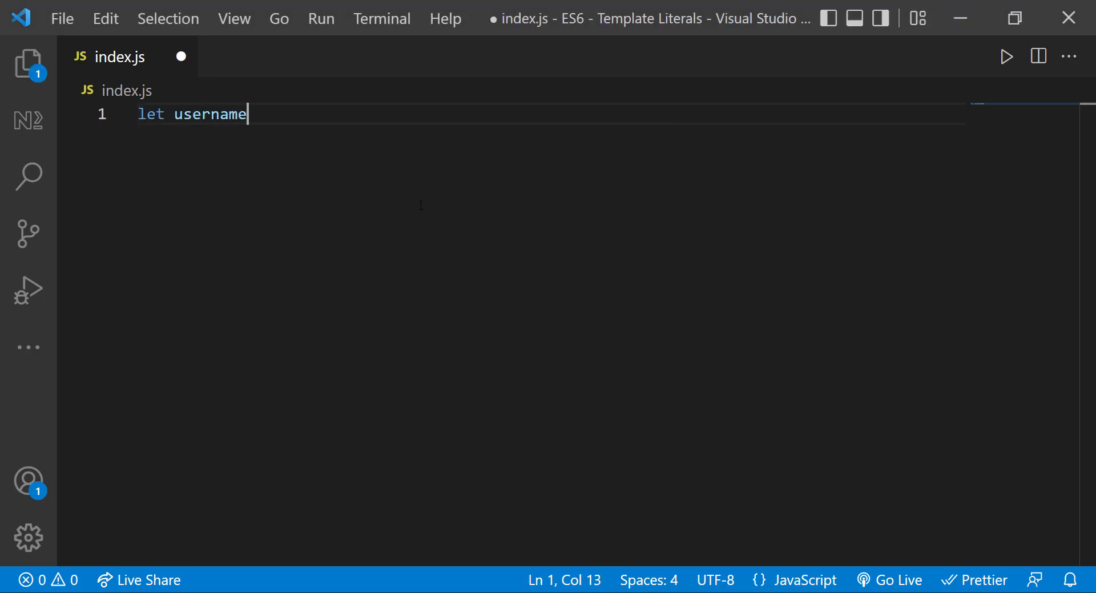
pyautogui.write('= "Sam";')
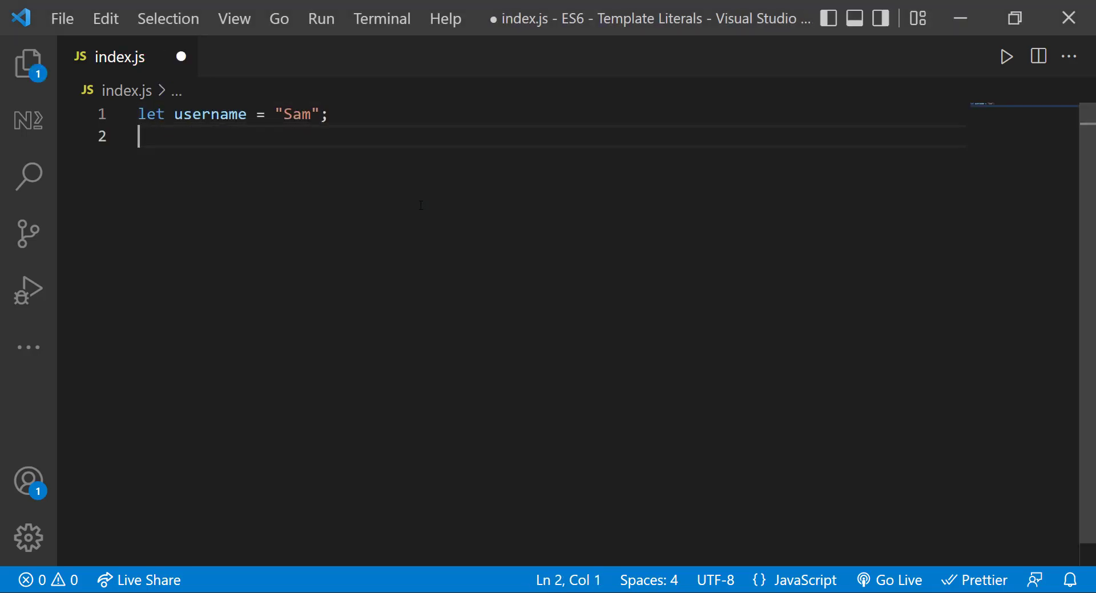
pyautogui.write('console.log("Hello " + username')
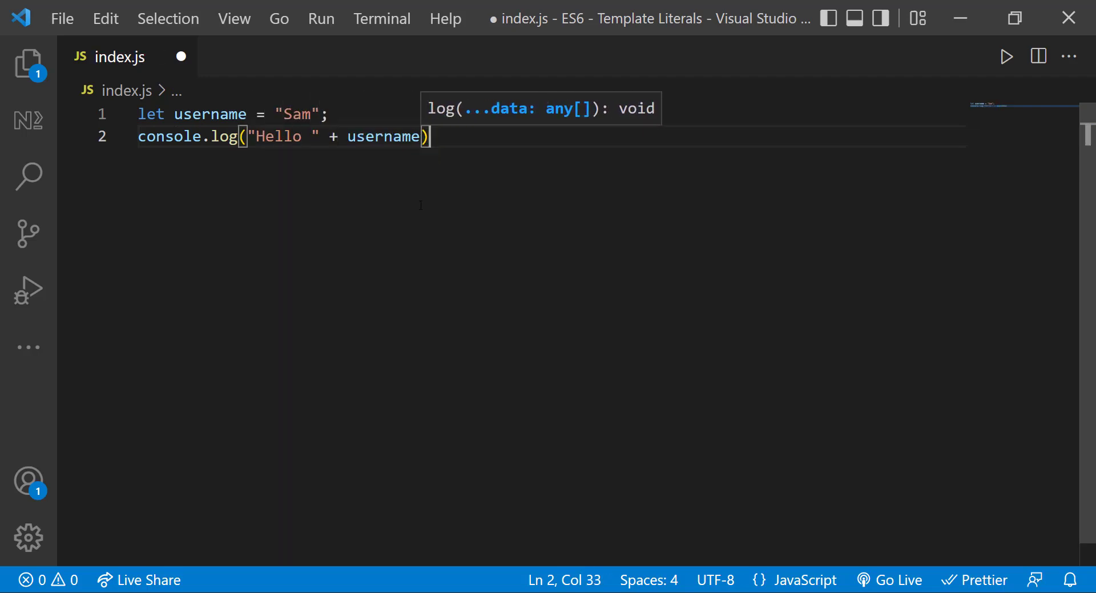
pyautogui.click(1006, 57)
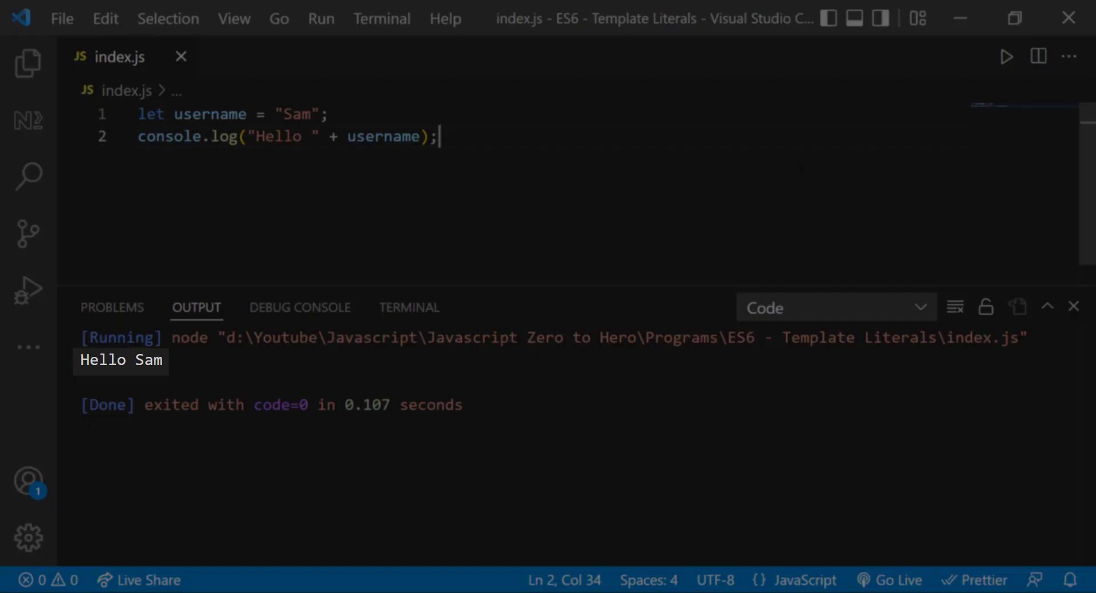
pyautogui.click(1074, 307)
pyautogui.write('console.log(')
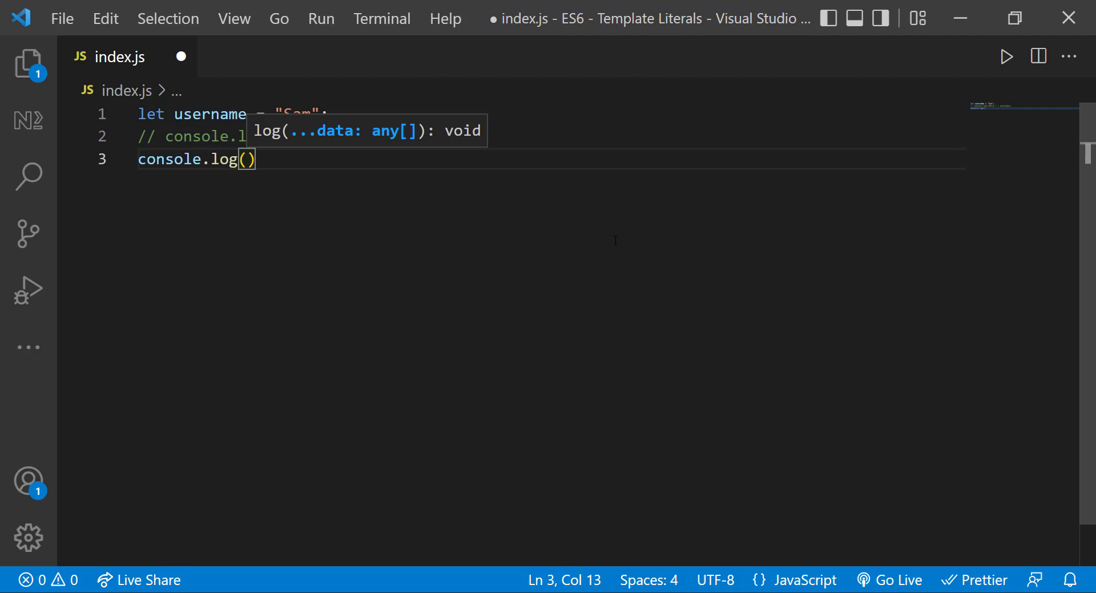
# - Log `Hello ${username}` with a template literal and run it to print Hello Sam
pyautogui.write('`Hello `')
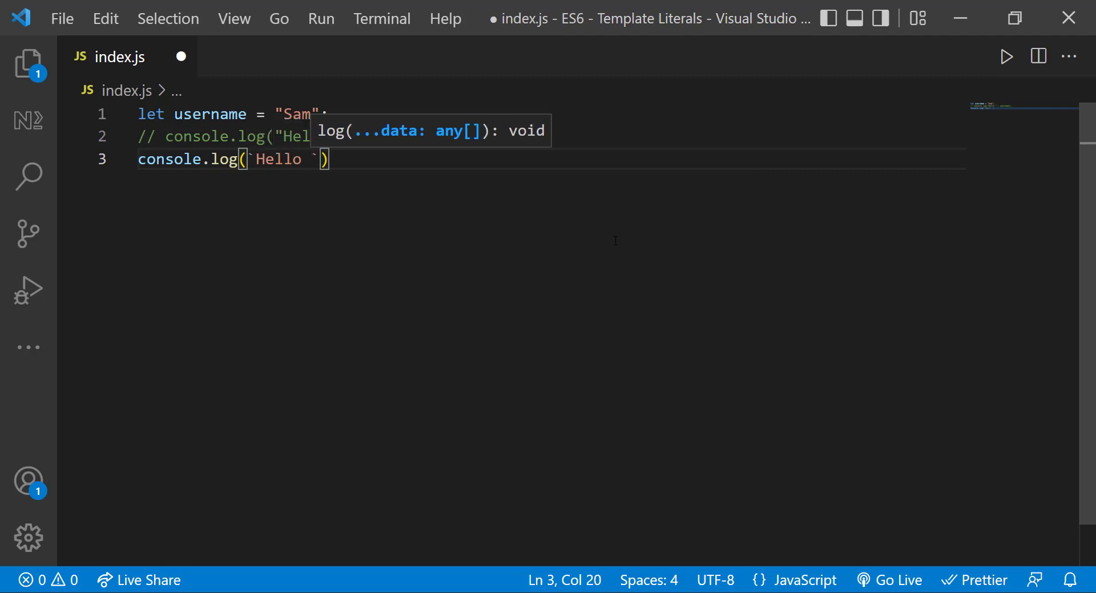
pyautogui.write('${username')
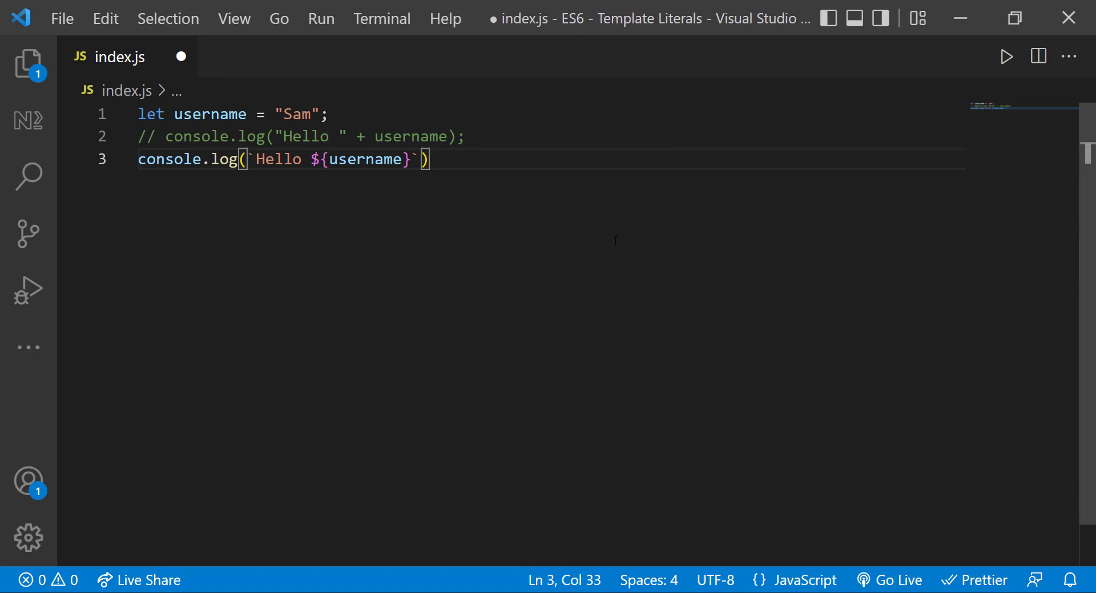
pyautogui.click(1006, 57)
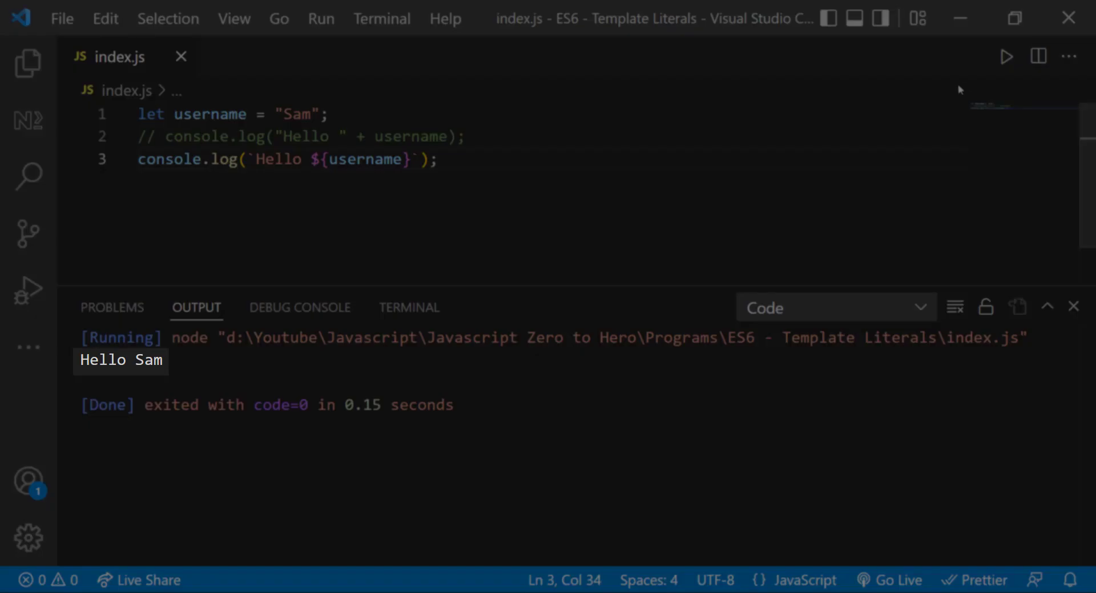
pyautogui.click(1074, 307)
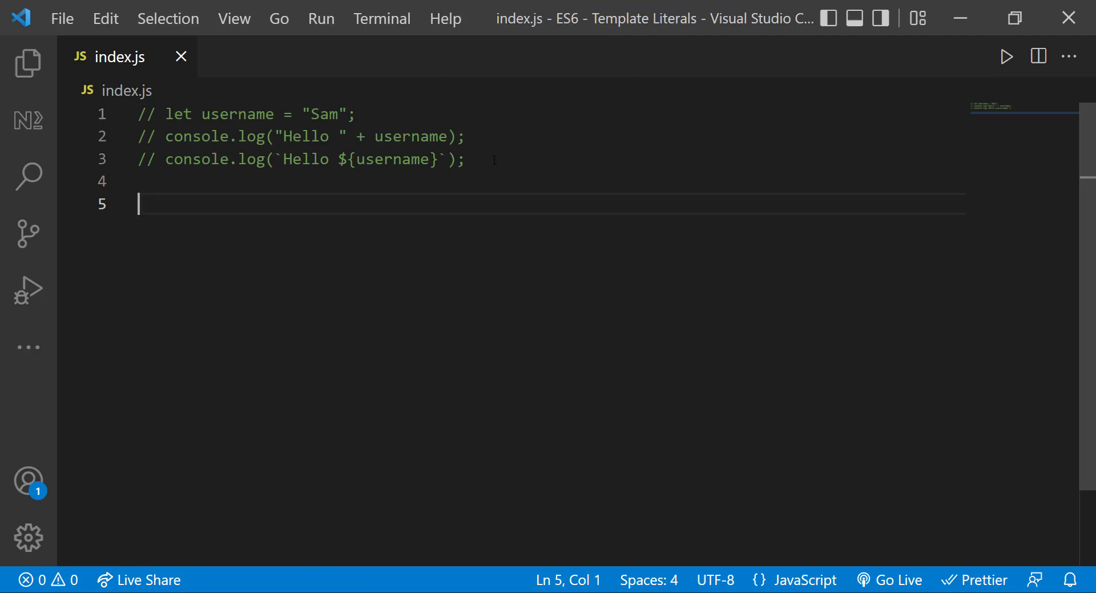
# - Start line 5: let message = 'I love "Javascript" and that is '
pyautogui.write('let message =')
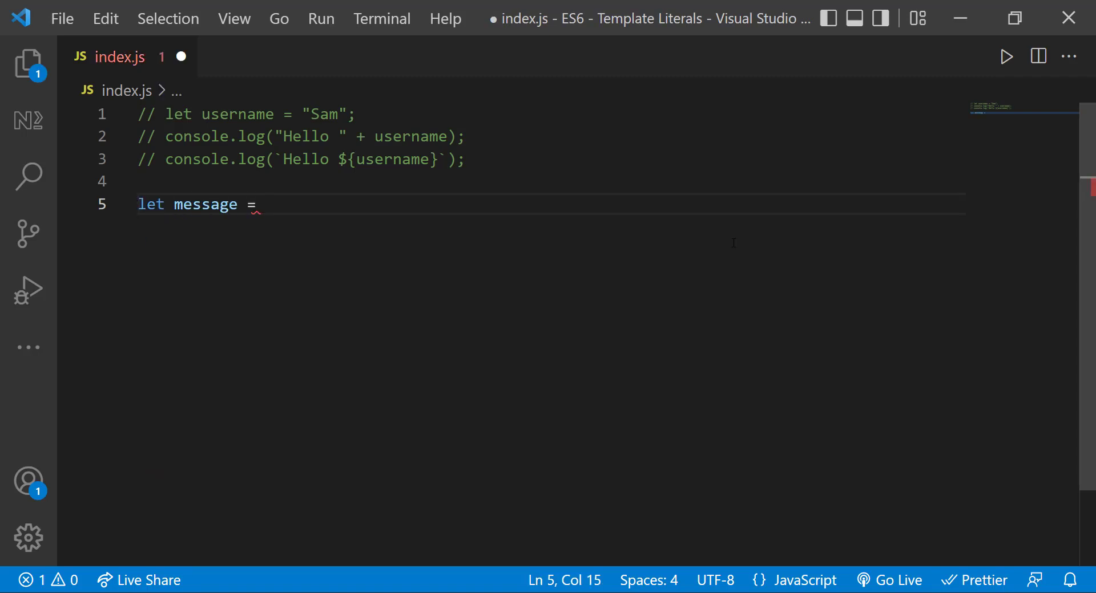
pyautogui.write('"I love Javascript"\';')
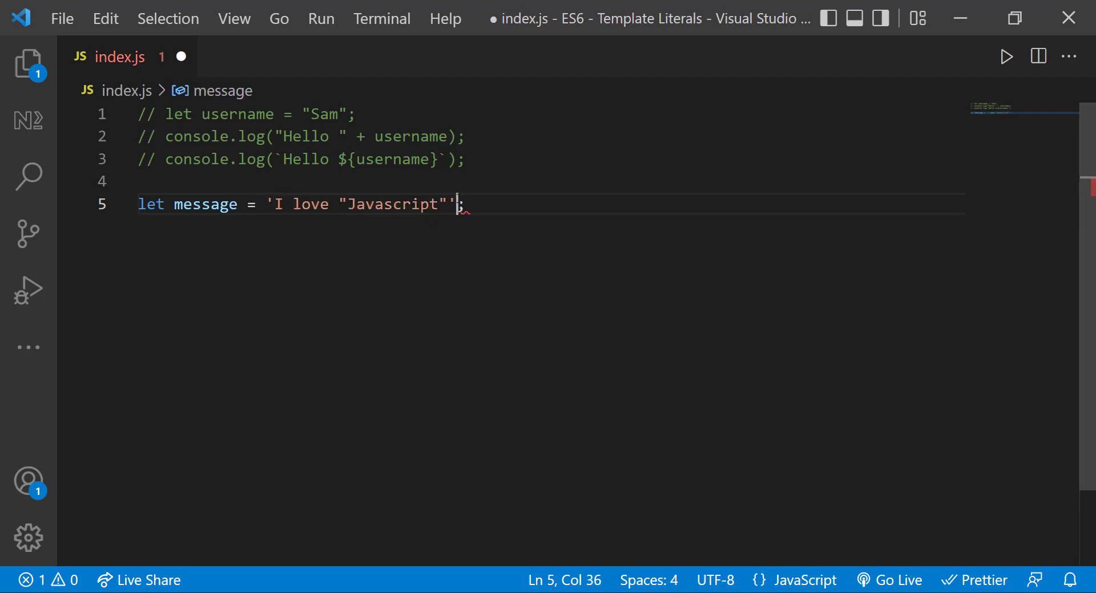
pyautogui.write('and that is')
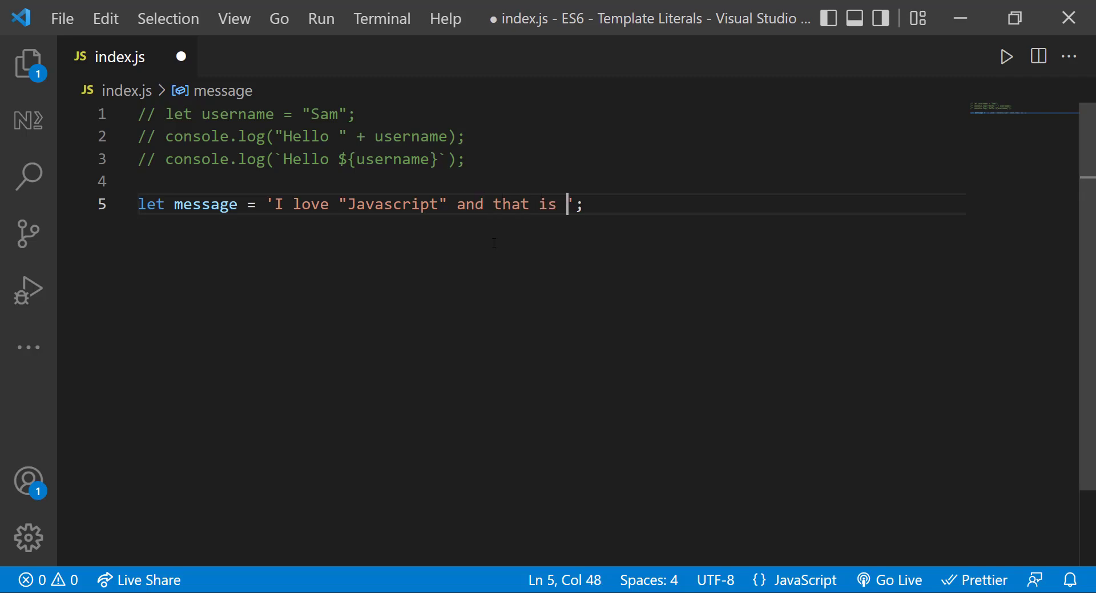
# - Finish the message with very \'cool\', then duplicate it without backslashes on line 6
pyautogui.write("very 'cool'")
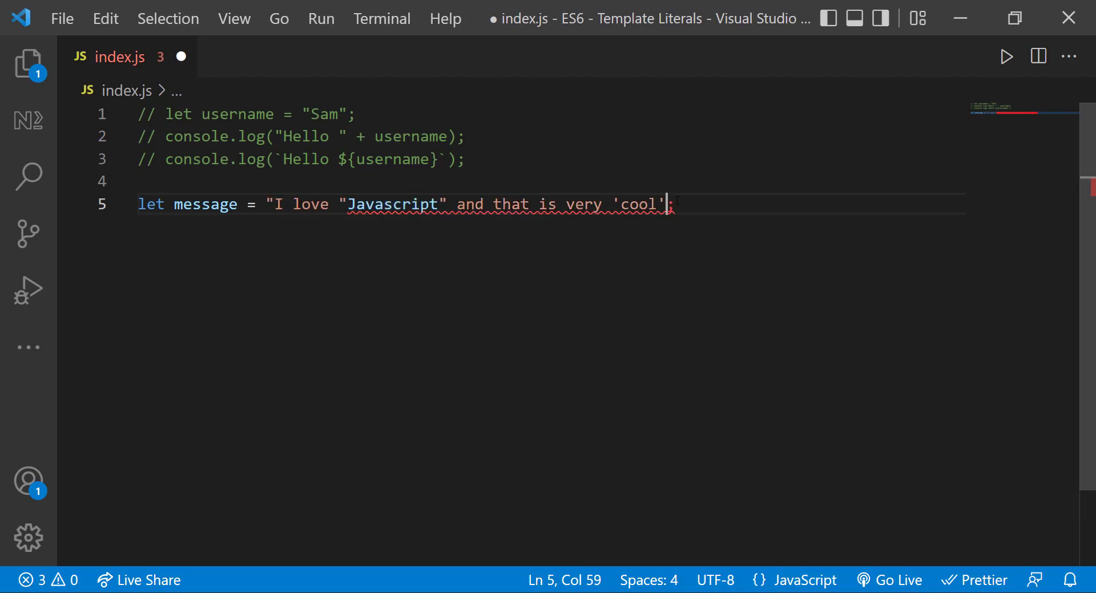
pyautogui.write("'")
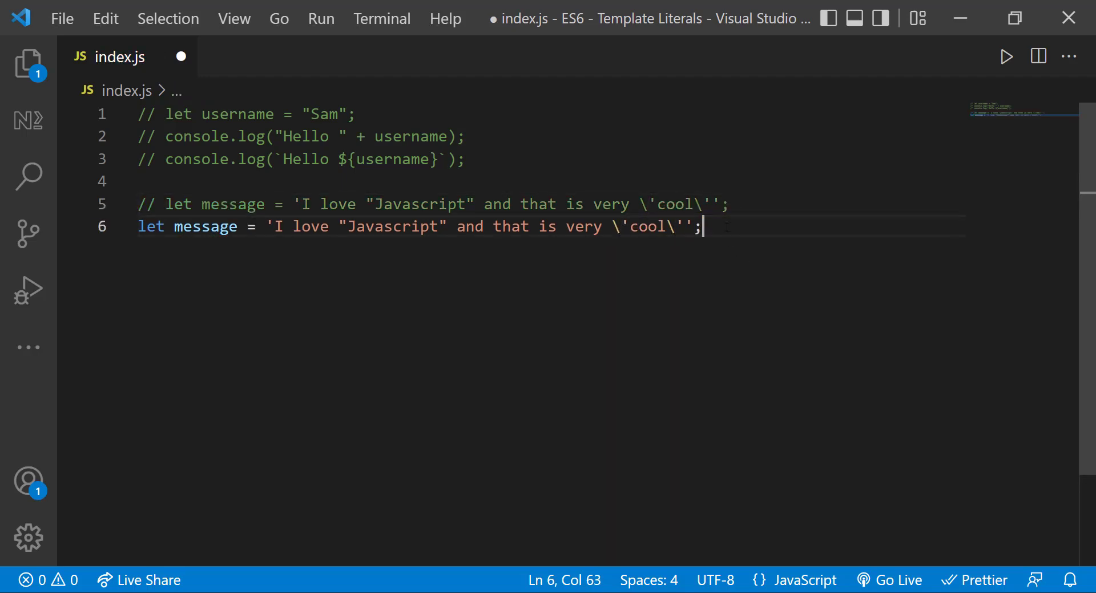
pyautogui.press('Backspace')
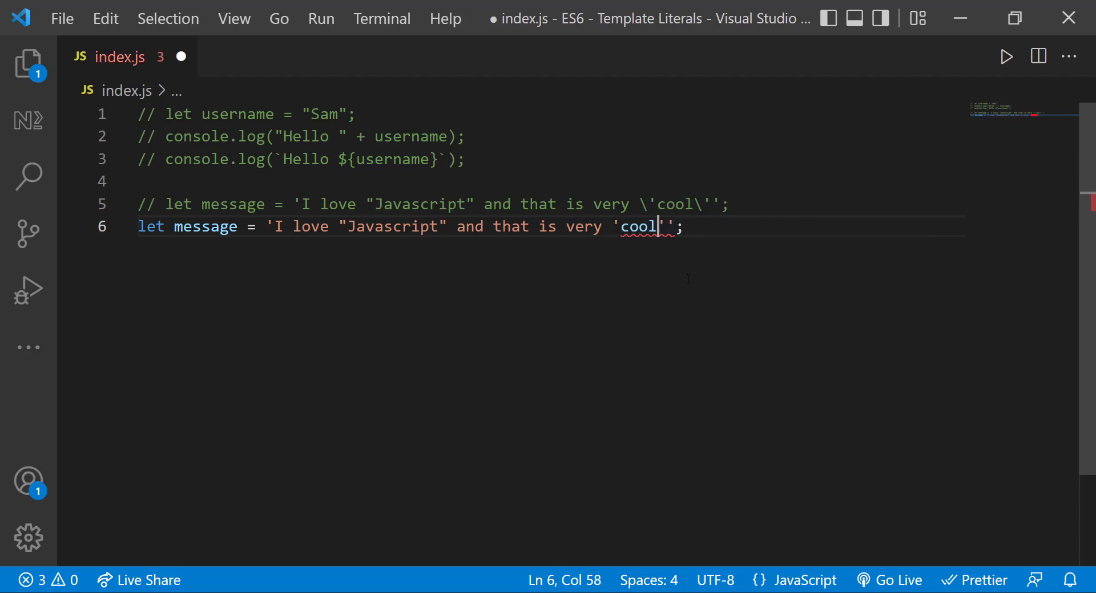